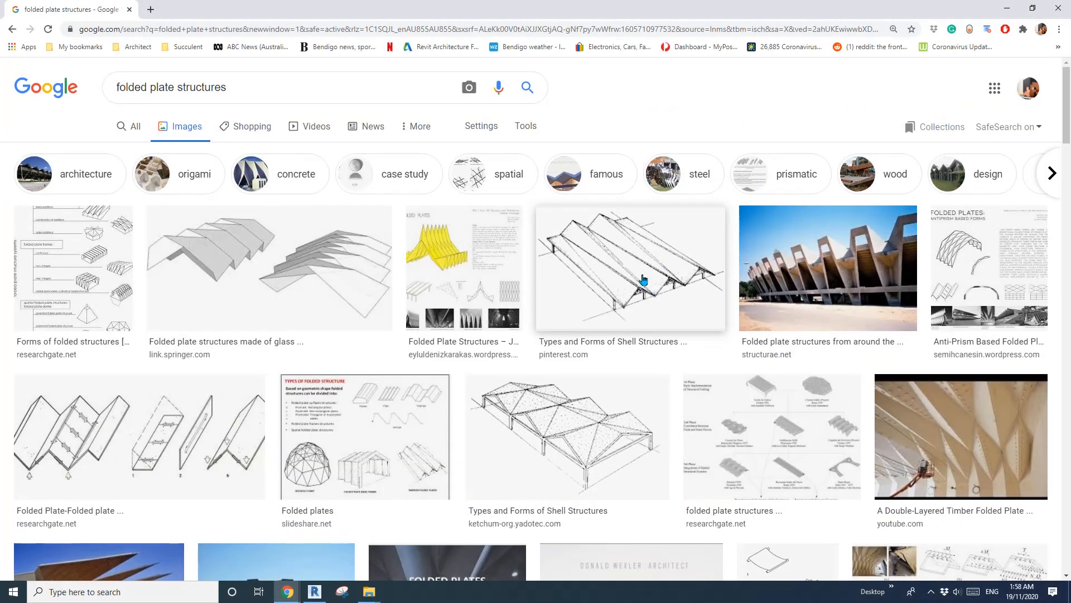
Step: Scroll the folded plate image results and open the paper arch model preview
scroll("down", 3)
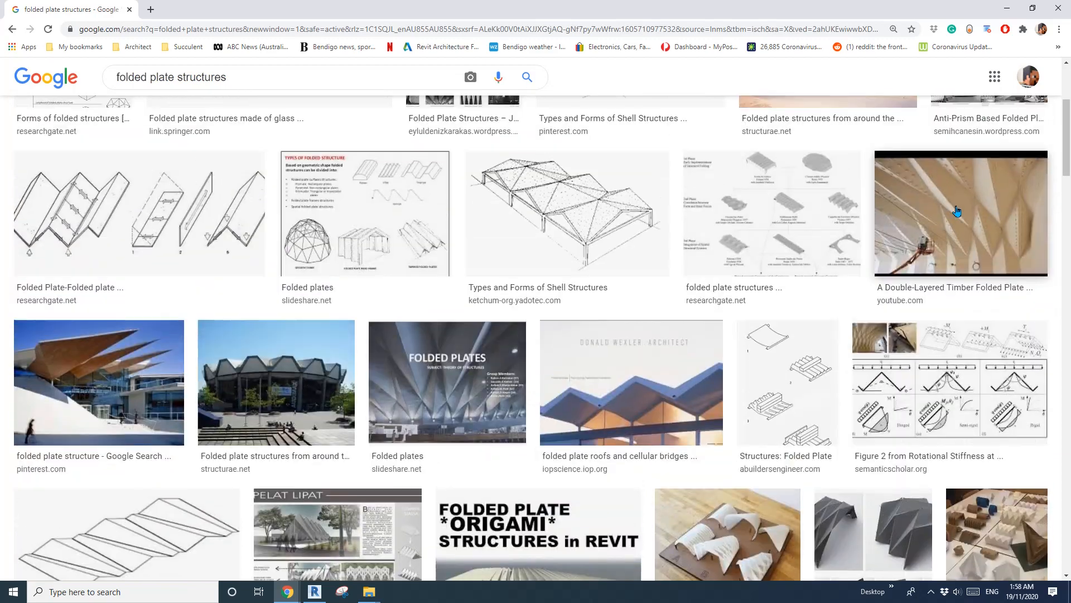
scroll("down", 3)
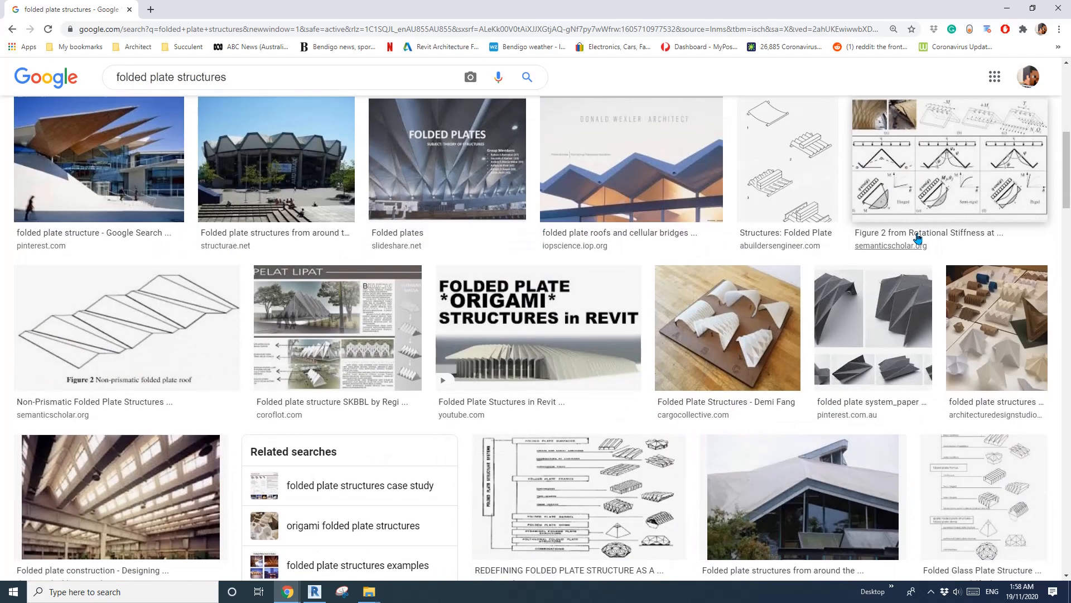
left_click(872, 328)
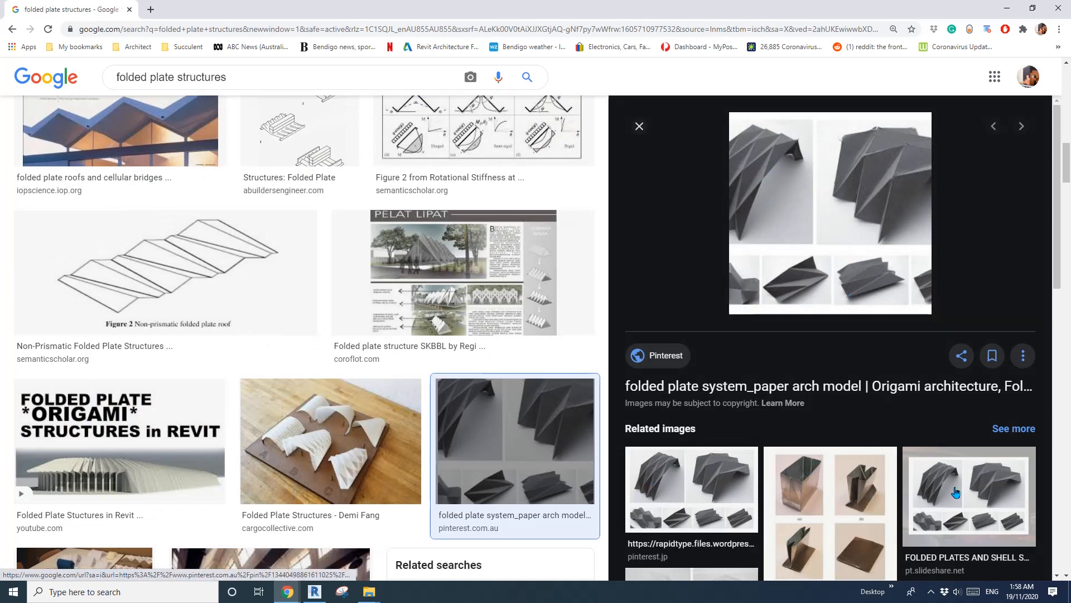
Step: Start a new family from the Metric Mass.rft conceptual mass template
left_click(313, 591)
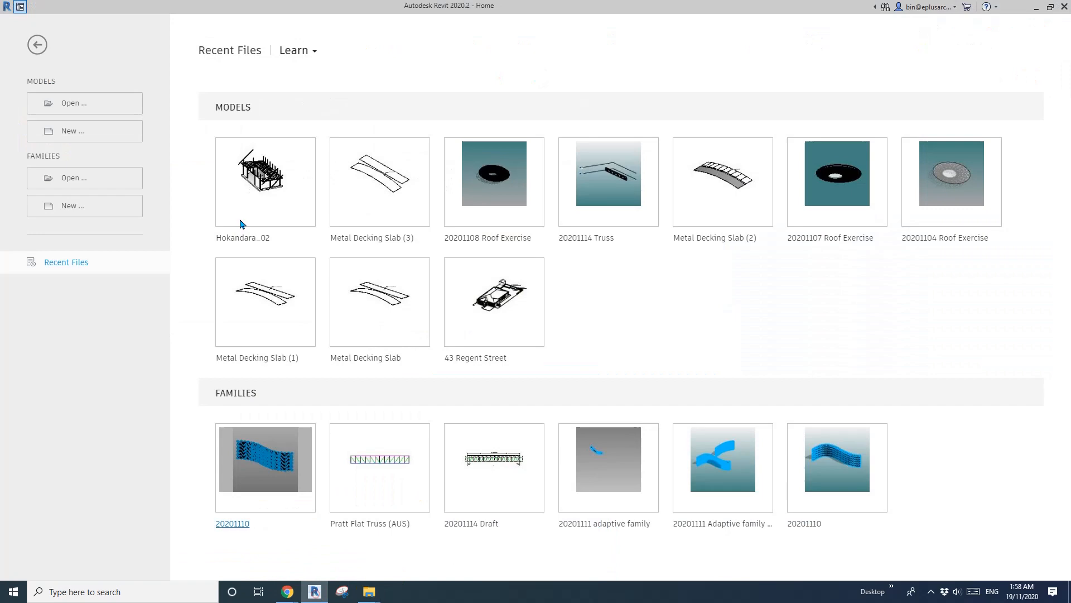
mouse_move(90, 133)
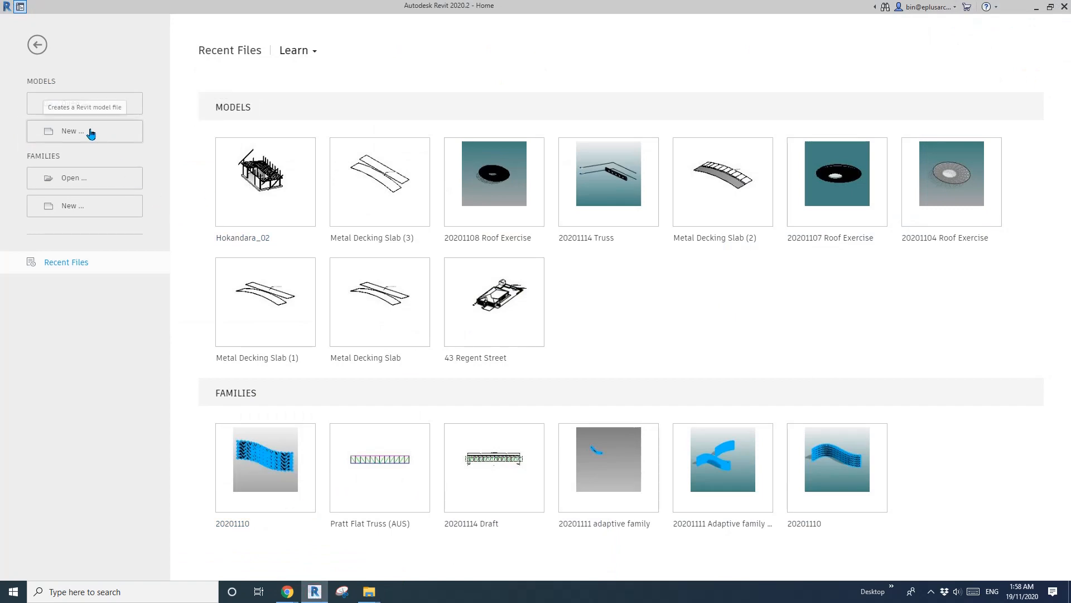
mouse_move(94, 210)
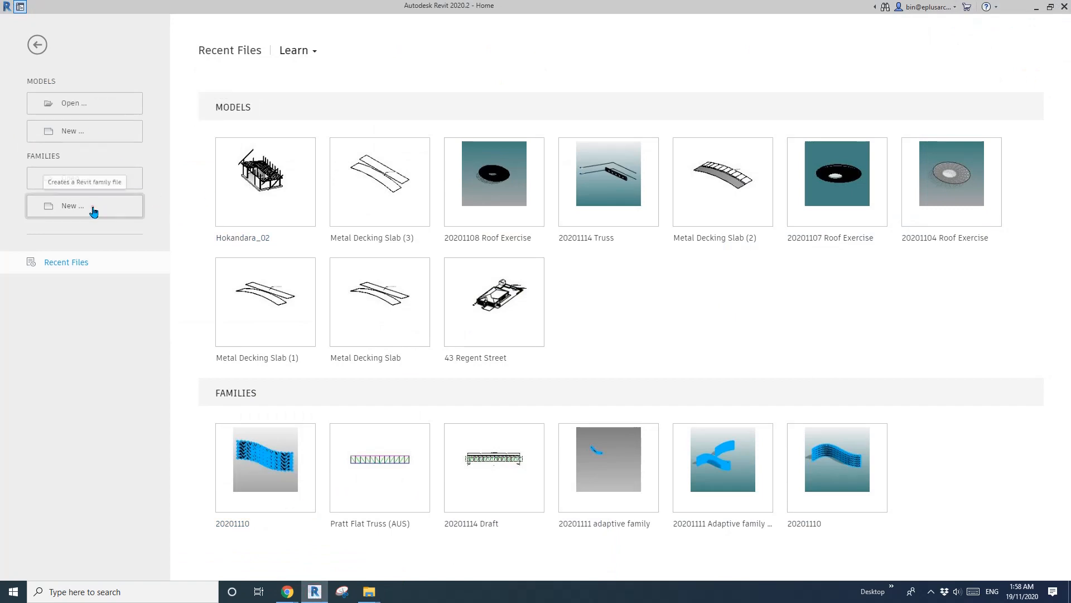
left_click(84, 206)
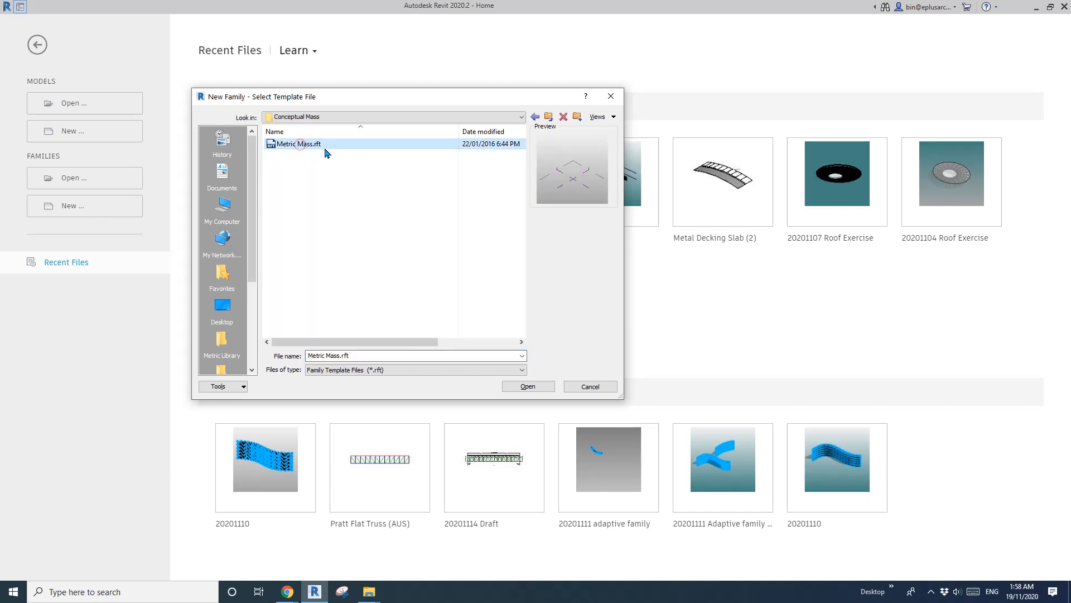
left_click(526, 386)
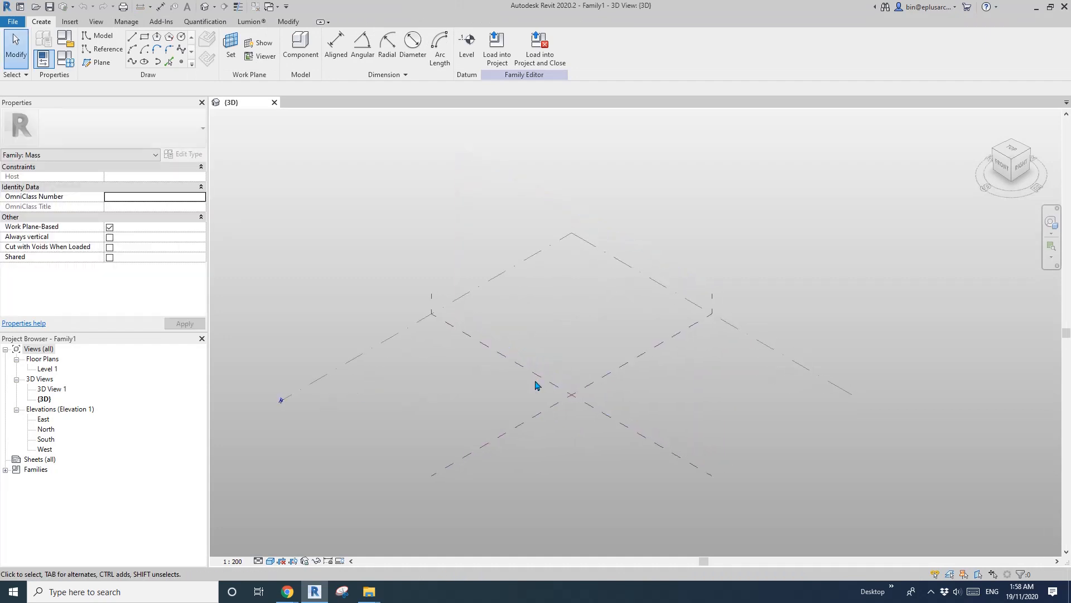
mouse_move(536, 384)
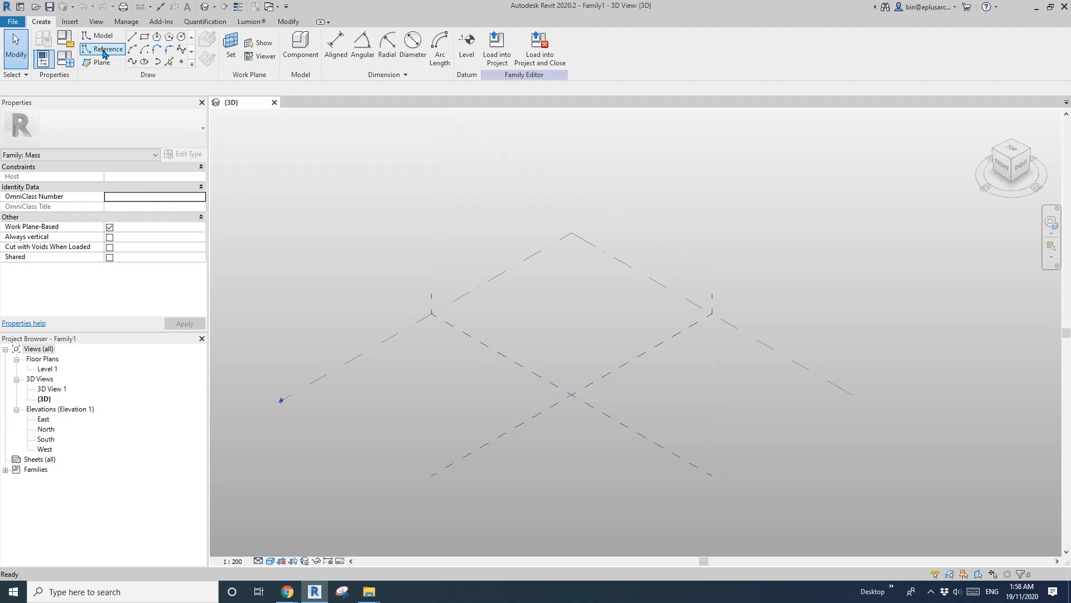
Step: Sketch the arched reference spline, entering a value of 16000
left_click(133, 61)
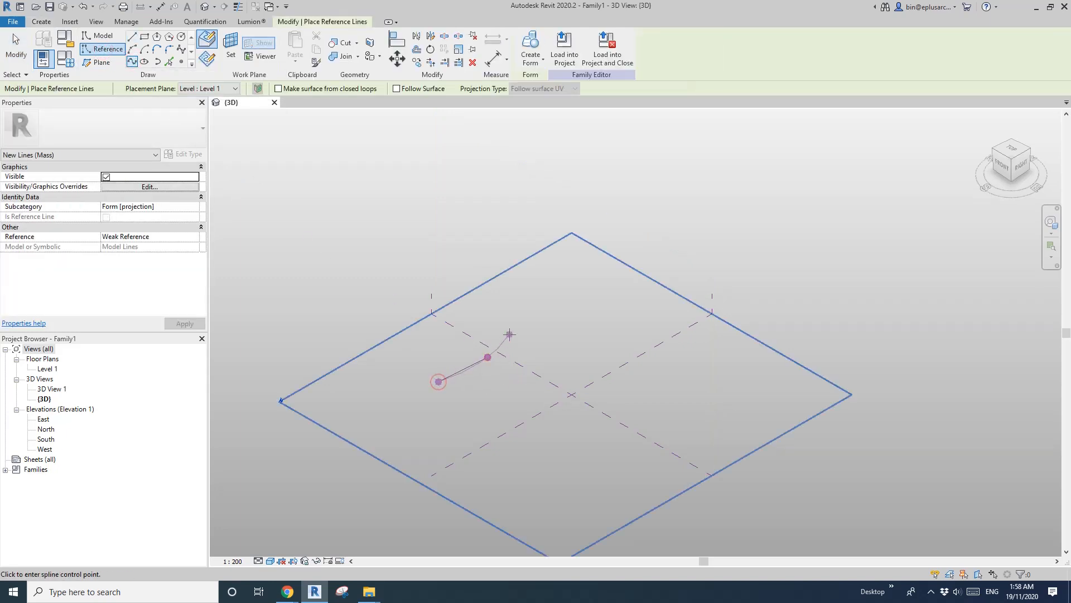
left_click(575, 299)
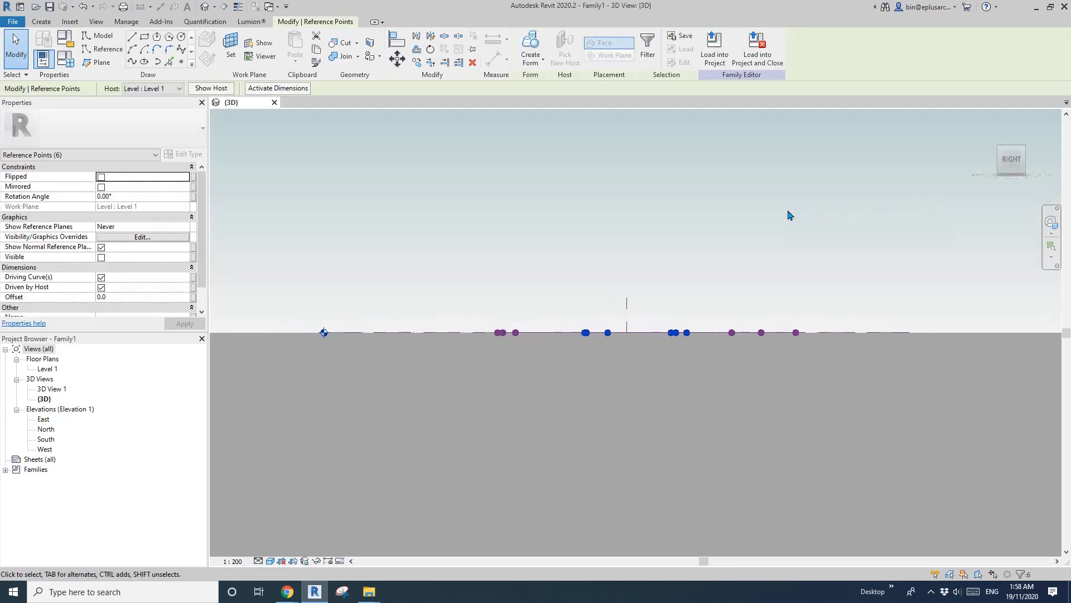
type("16000")
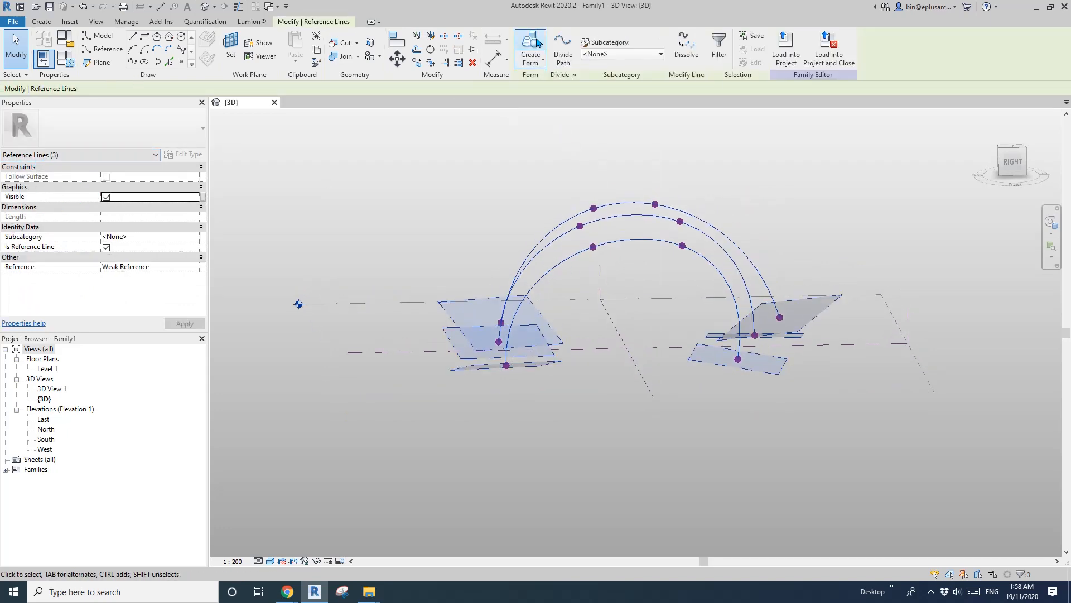
Step: Build a surface form across the three arches and select the resulting vault
left_click(529, 44)
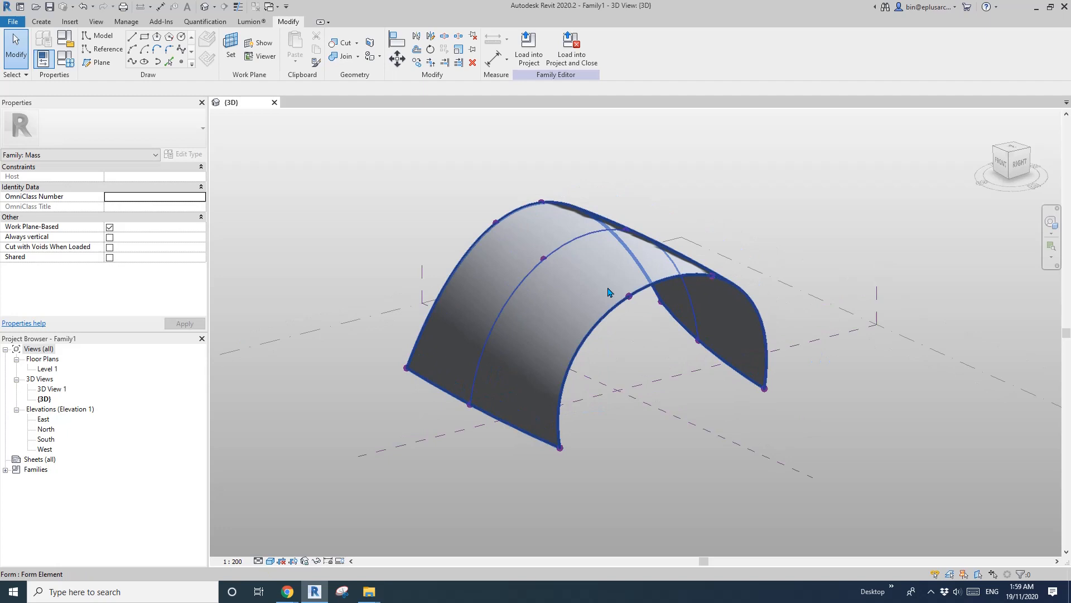
left_click(608, 292)
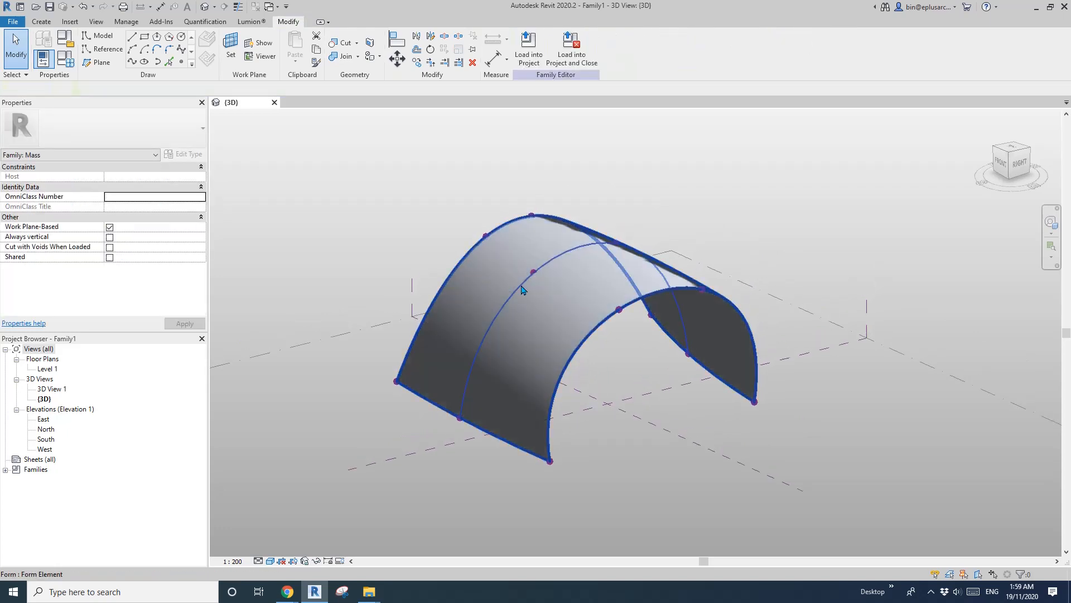
left_click(523, 289)
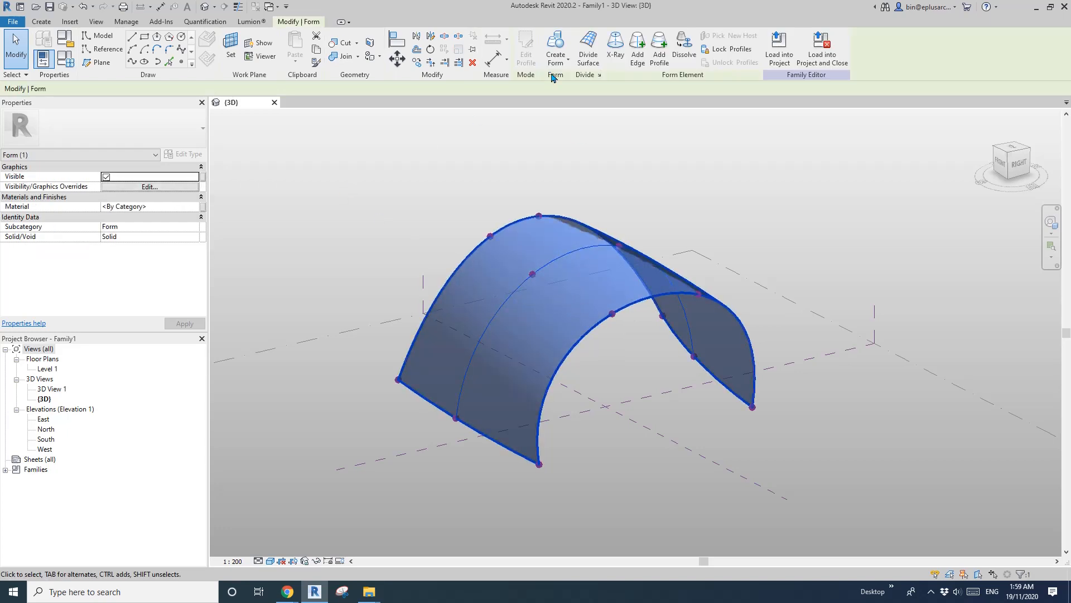
Step: Divide the vault into a rhomboid panel grid and orbit to inspect it
left_click(612, 45)
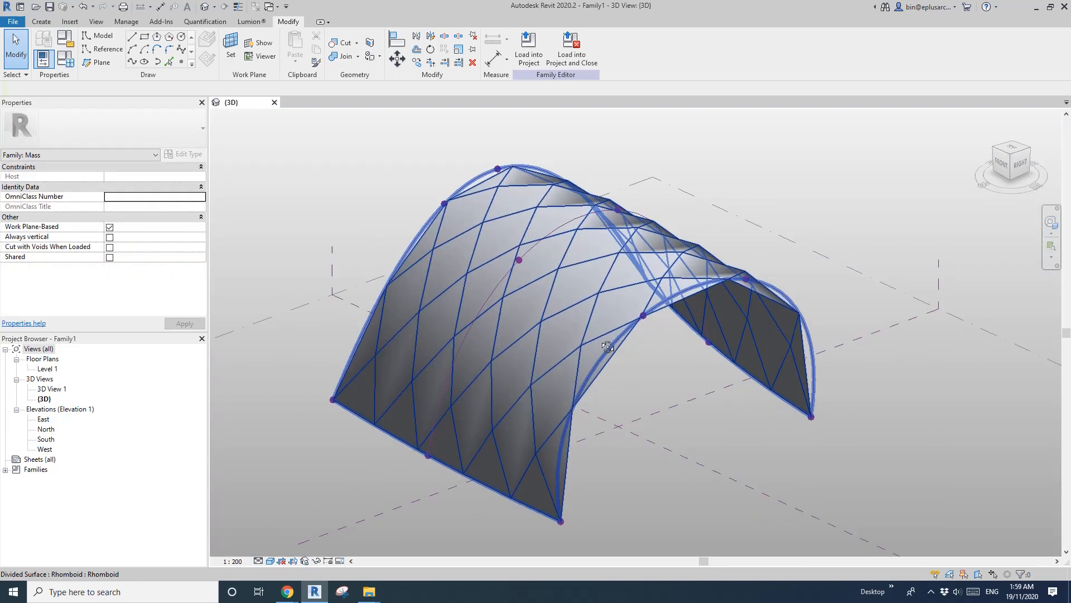
left_click_drag(608, 345, 745, 315)
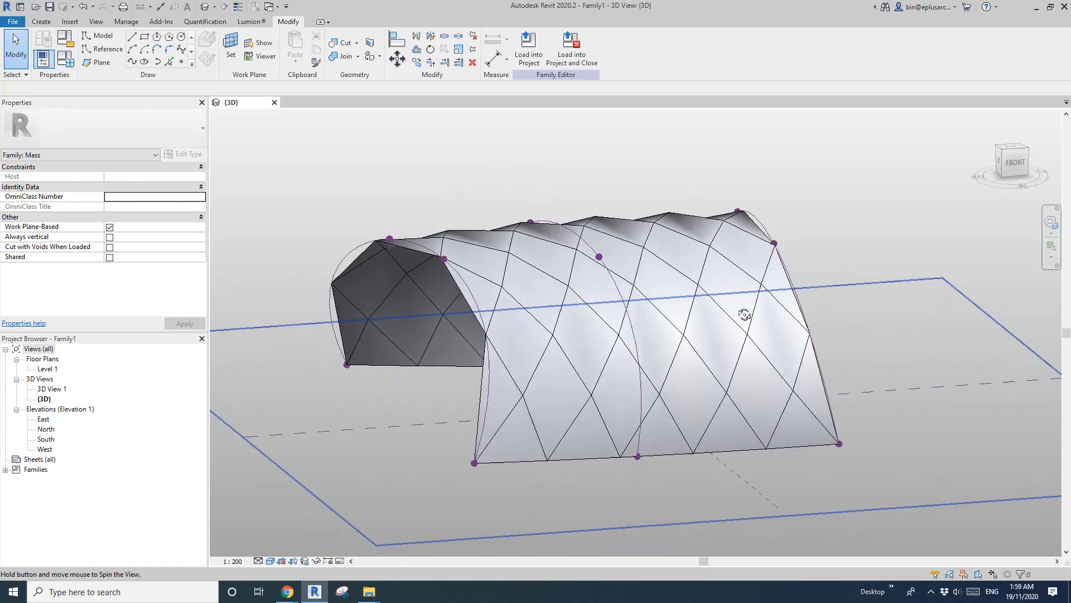
left_click_drag(745, 314, 560, 379)
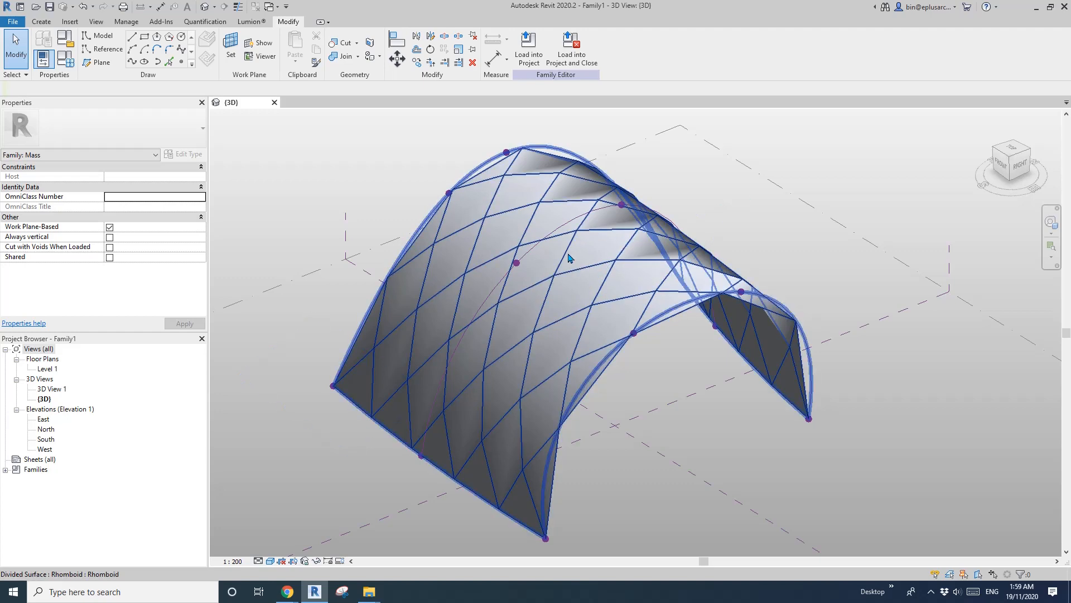
left_click_drag(571, 258, 615, 335)
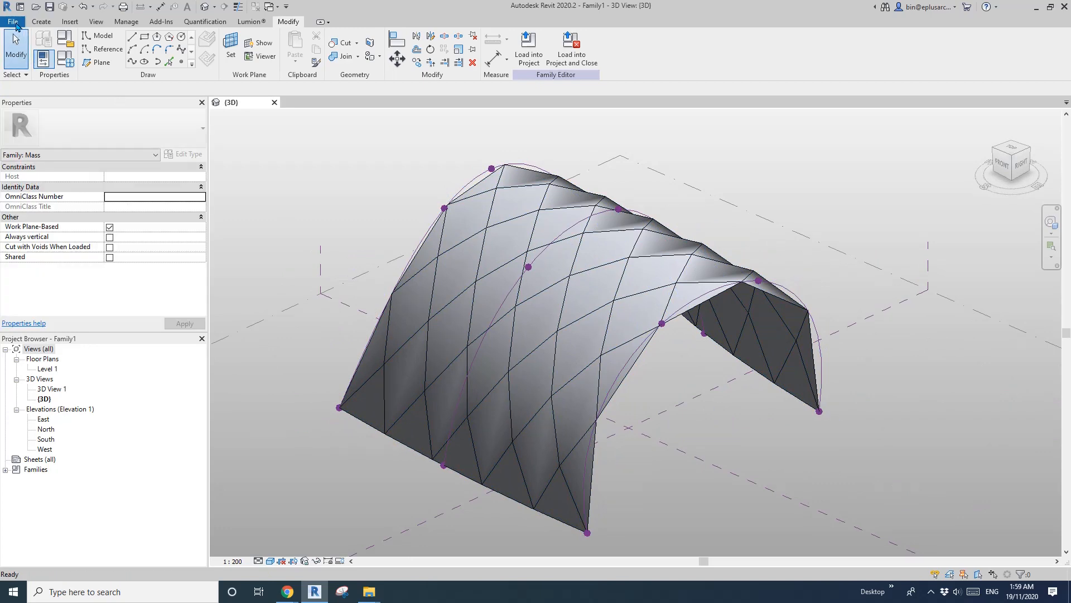
Step: Create a new family from the Metric Curtain Panel Pattern Based.rft template
left_click(12, 21)
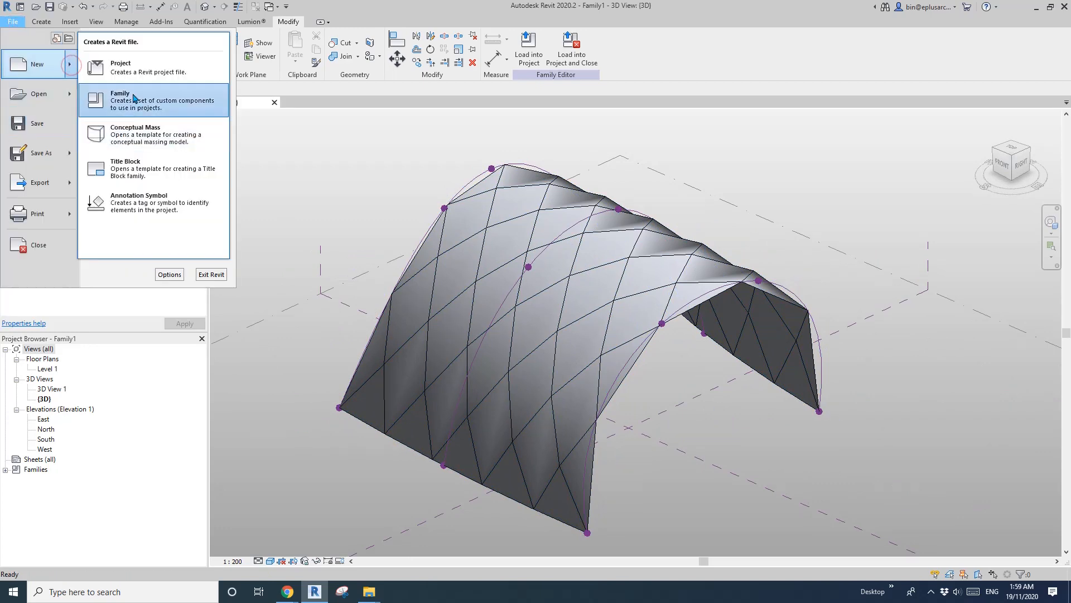
left_click(153, 100)
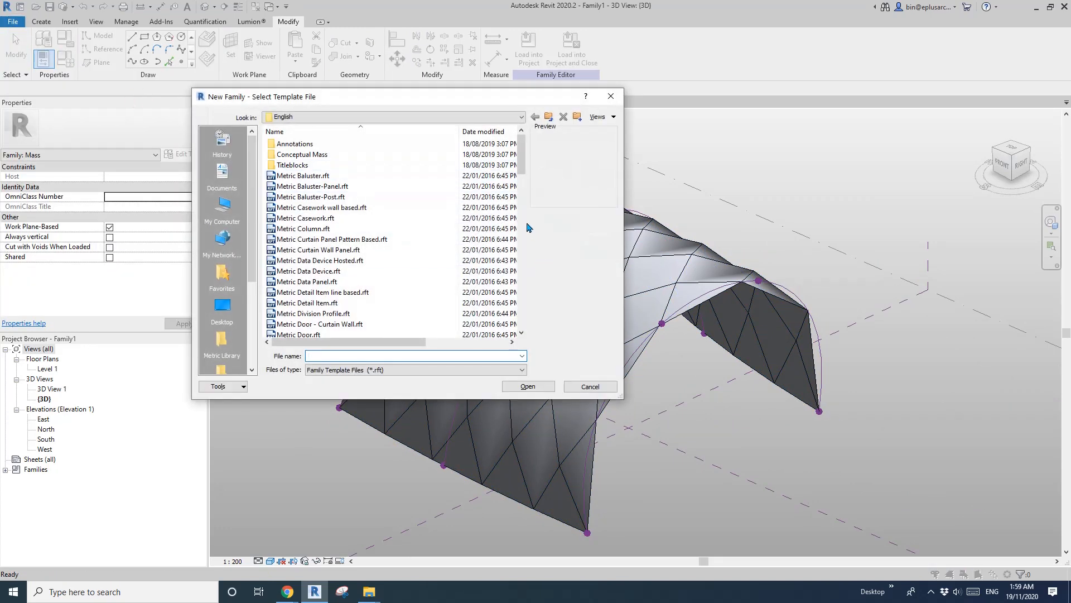
left_click(330, 240)
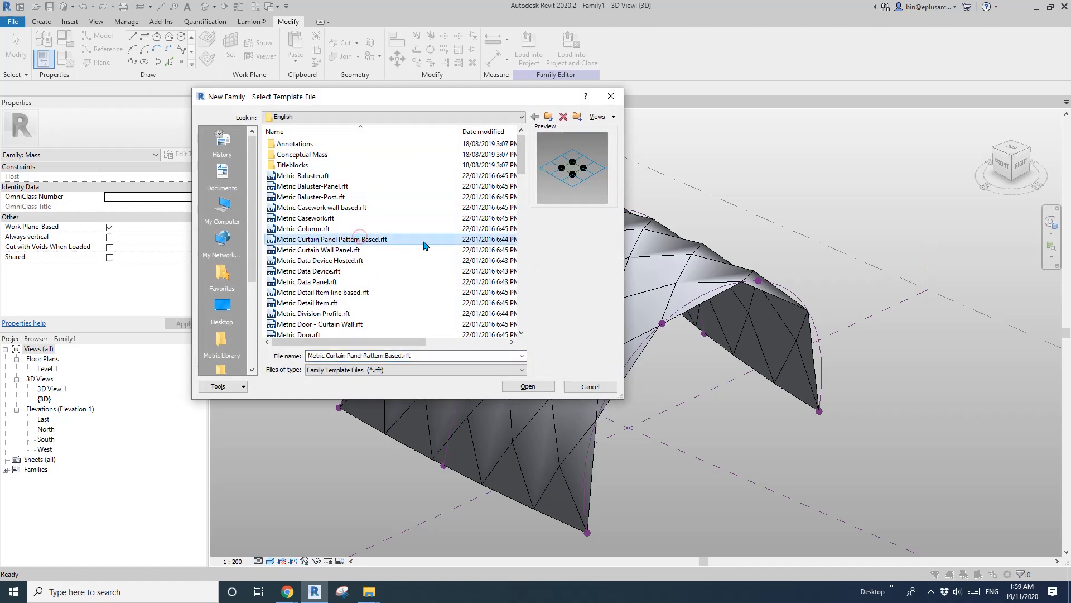
left_click(526, 386)
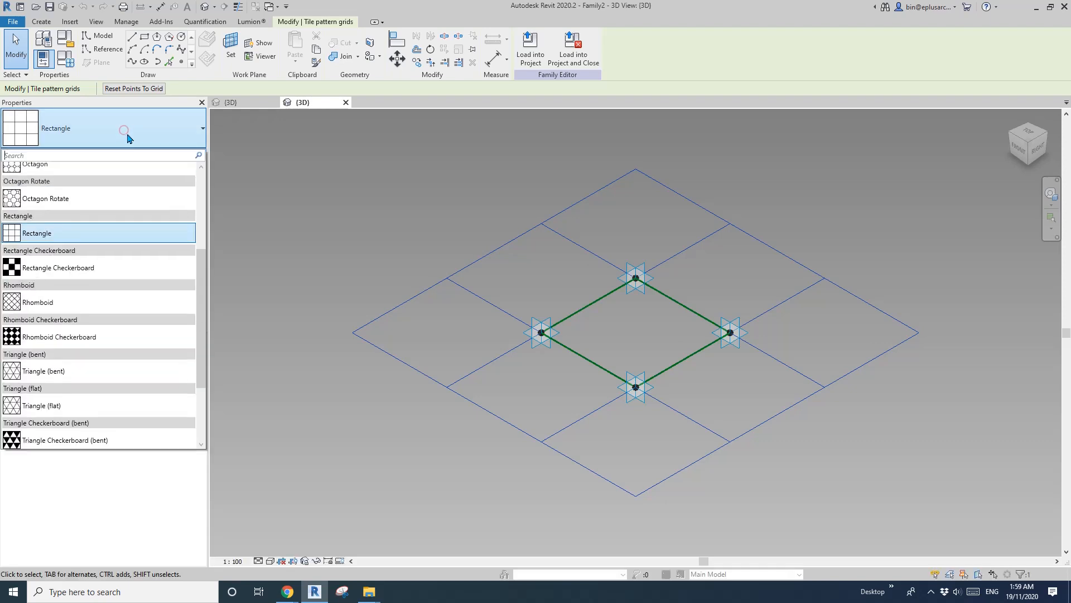
mouse_move(54, 305)
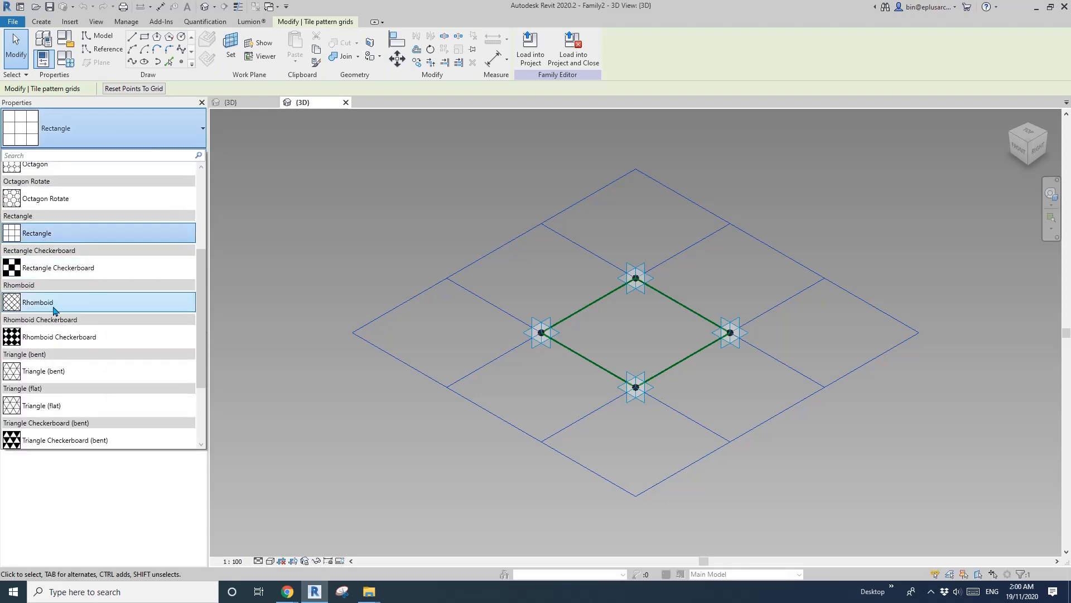
mouse_move(38, 301)
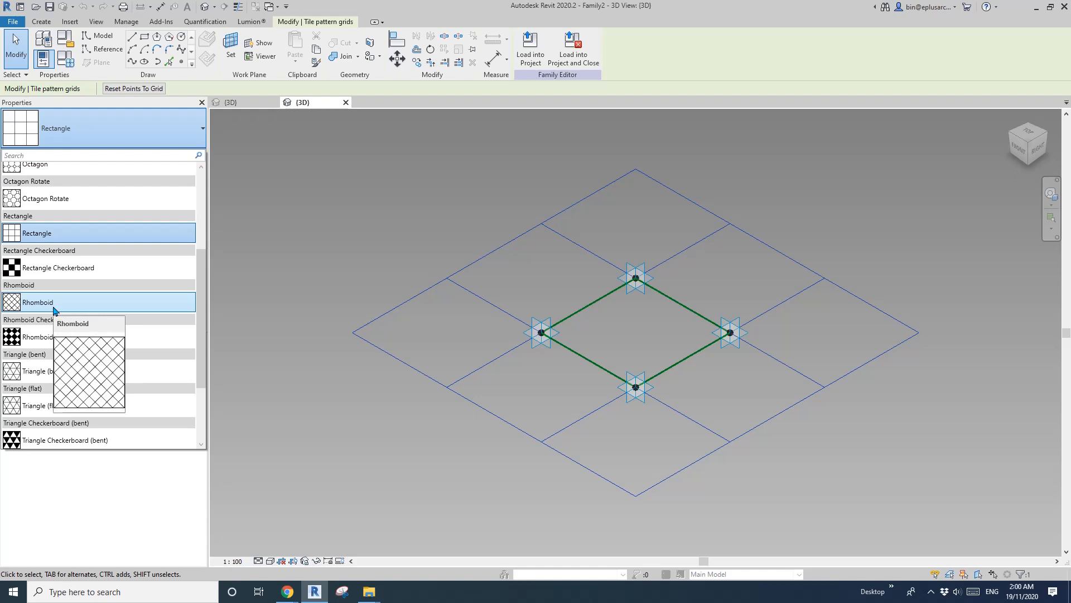
Step: Switch the panel's tile pattern from Rectangle to Rhomboid
left_click(38, 302)
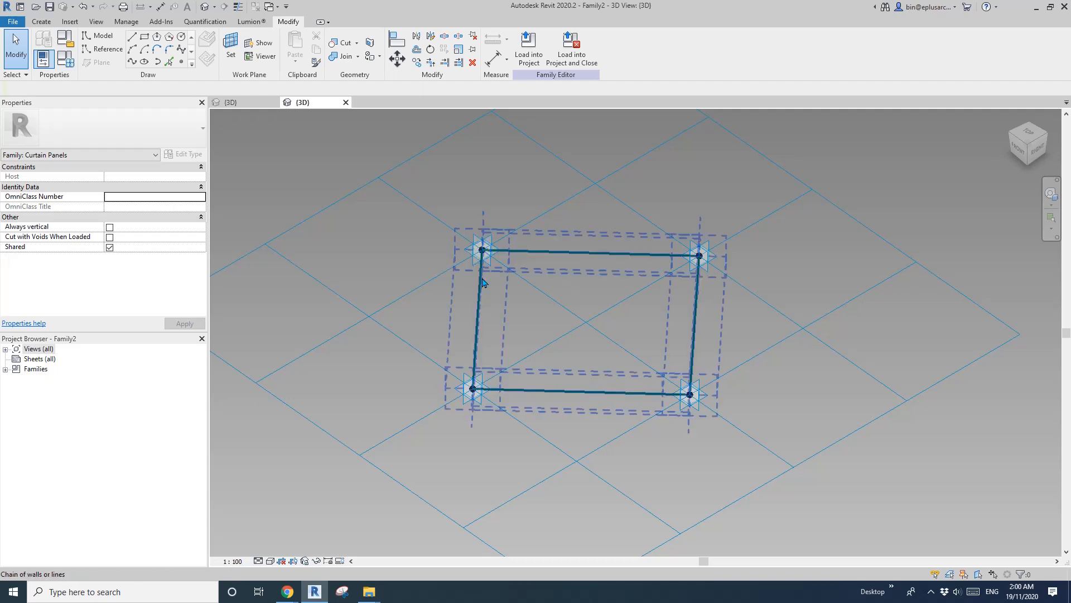
Step: Check the order of the panel's adaptive points 1 and 2
left_click(482, 250)
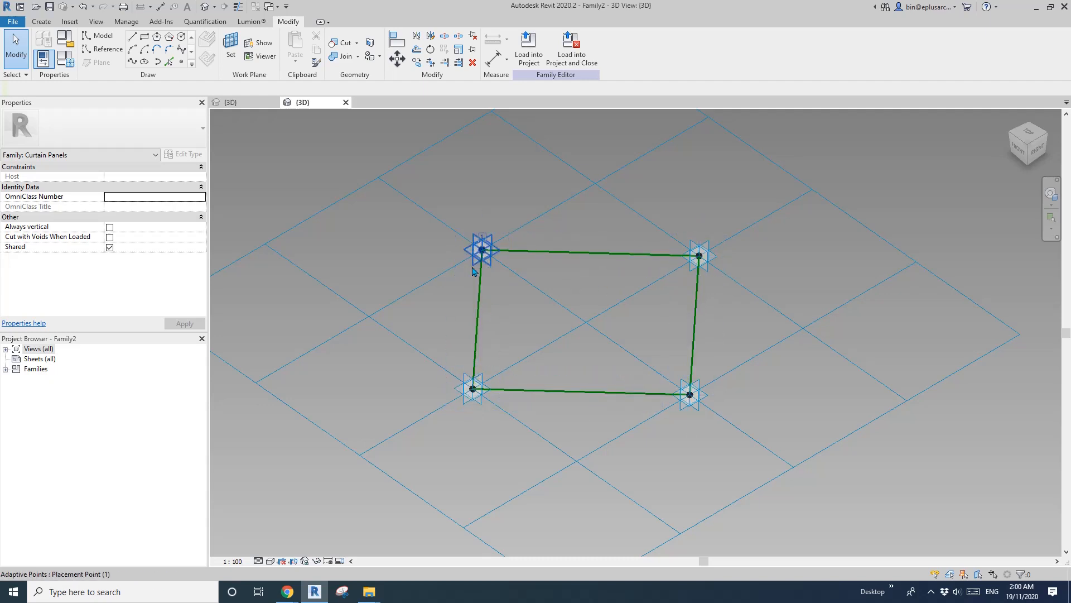
left_click(471, 389)
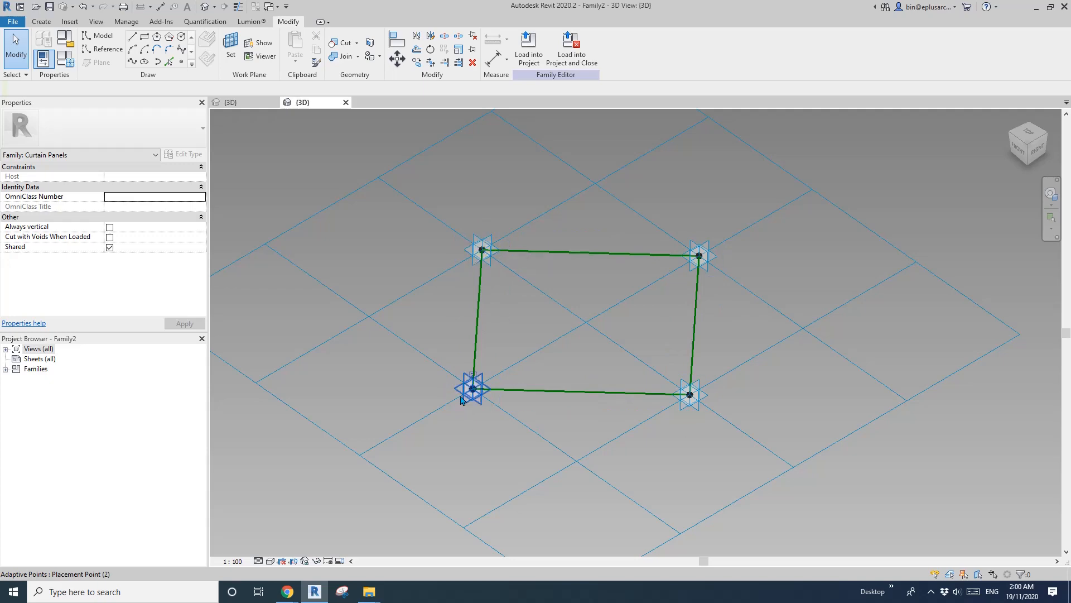
left_click_drag(471, 389, 560, 366)
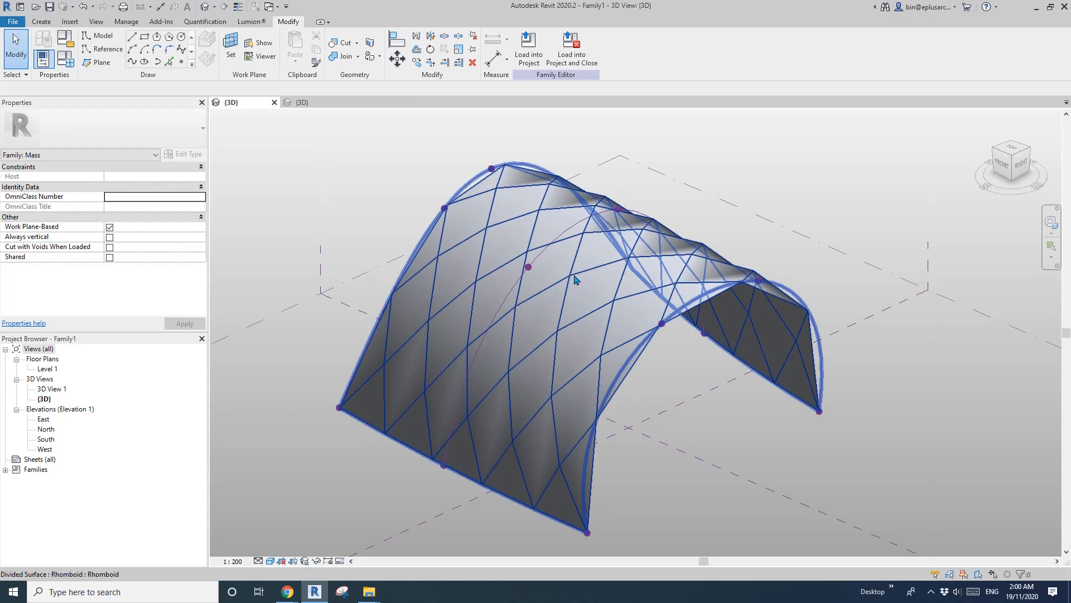
mouse_move(553, 341)
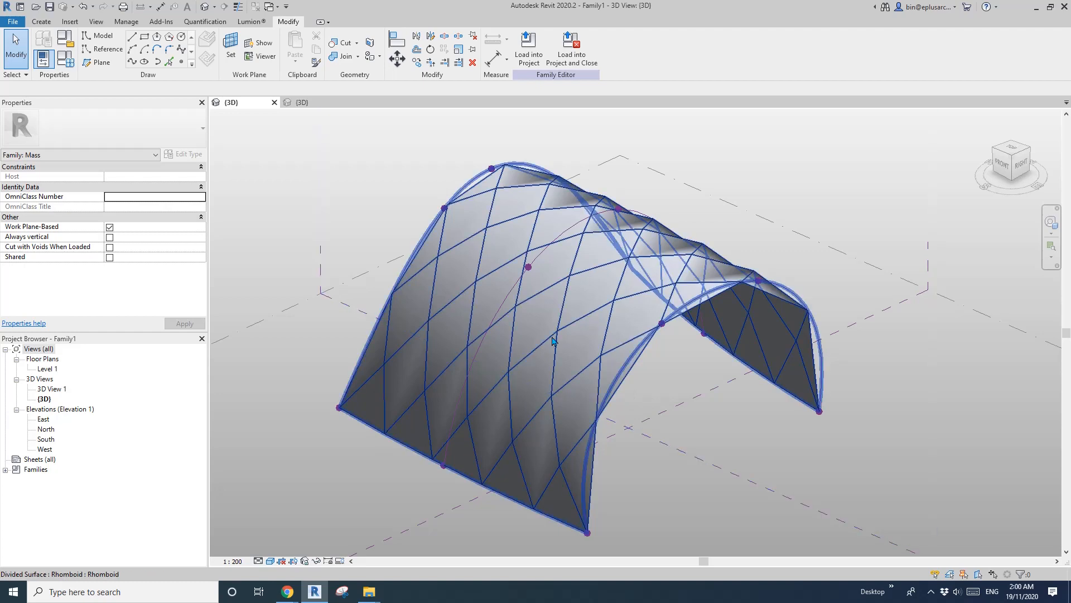
mouse_move(571, 281)
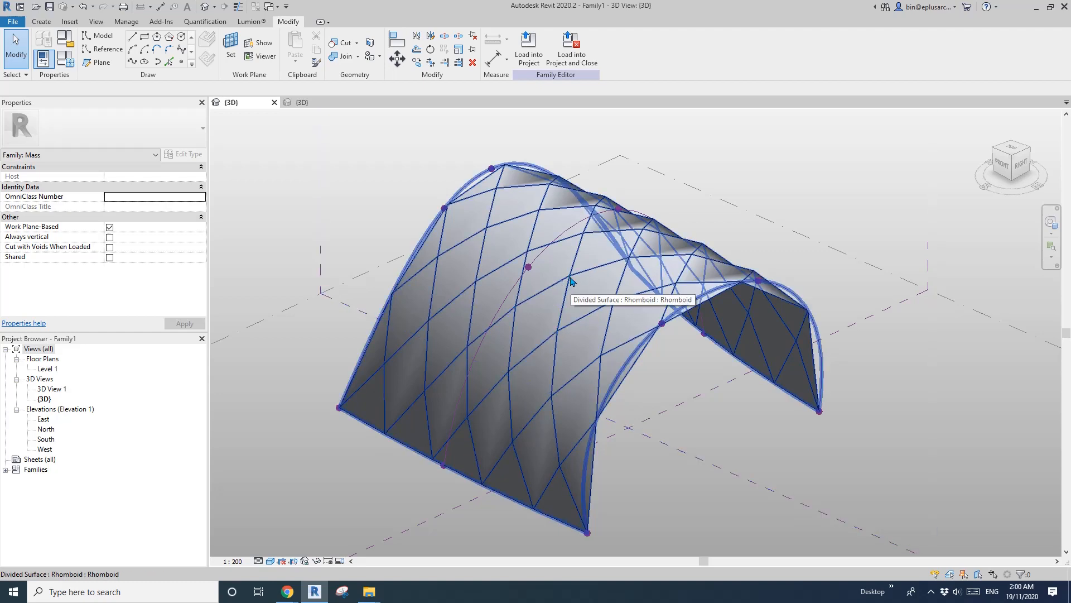
mouse_move(560, 338)
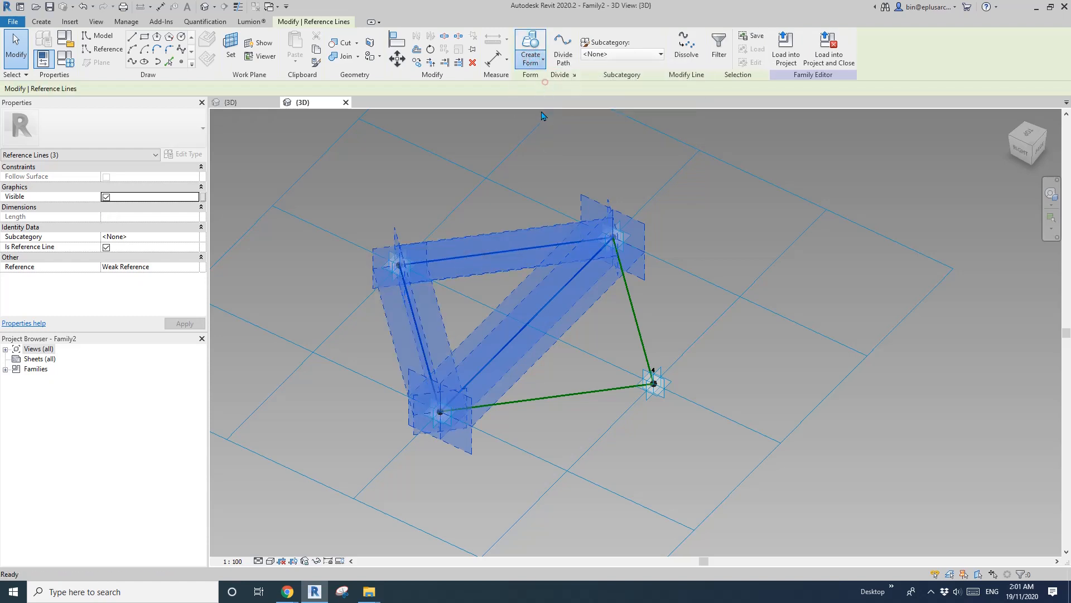
Step: Create a triangular surface from three reference lines and orbit to check it
left_click(529, 44)
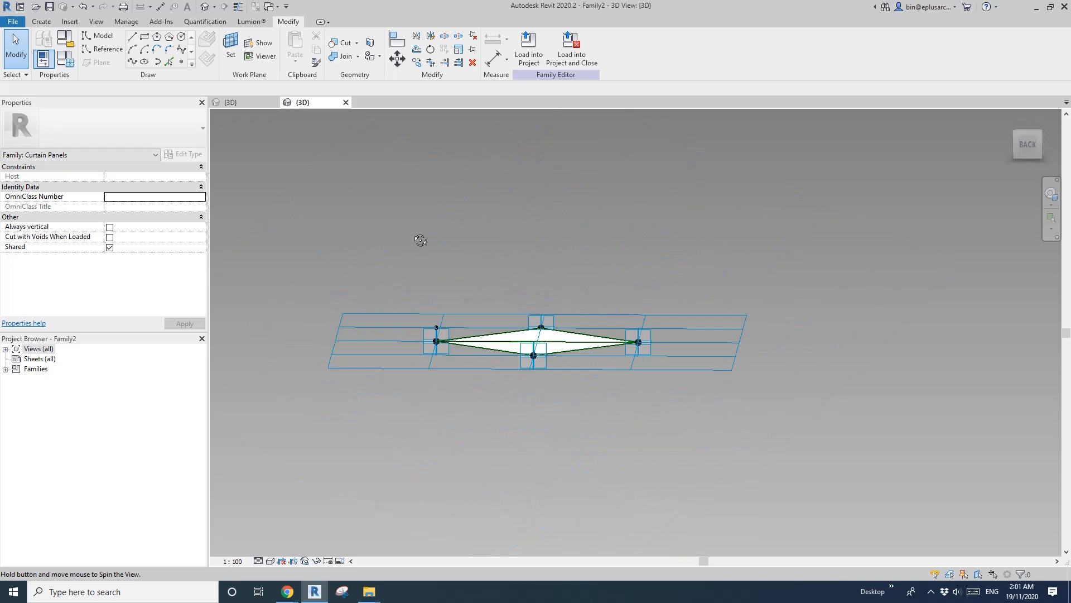
left_click_drag(420, 240, 550, 332)
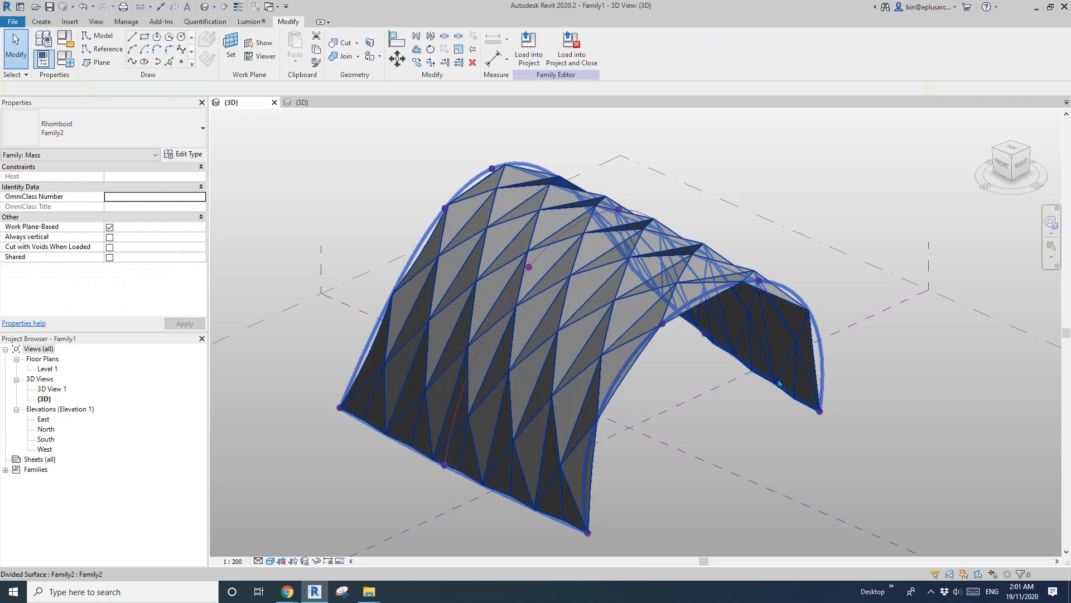
Step: Orbit the roof to review the Family2 panels, then return to the model
left_click_drag(615, 273, 820, 335)
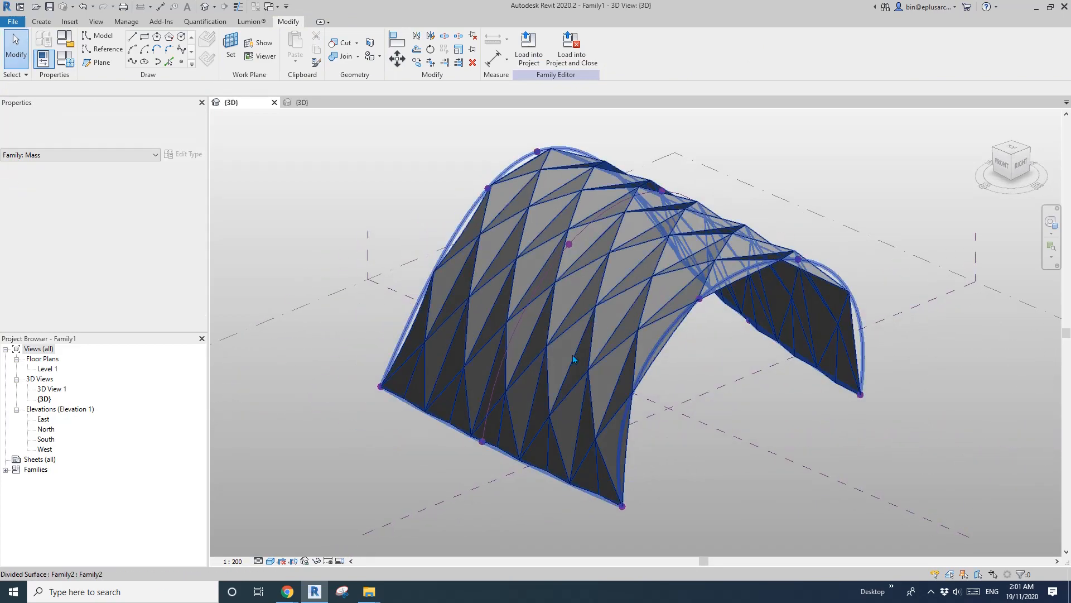
mouse_move(286, 591)
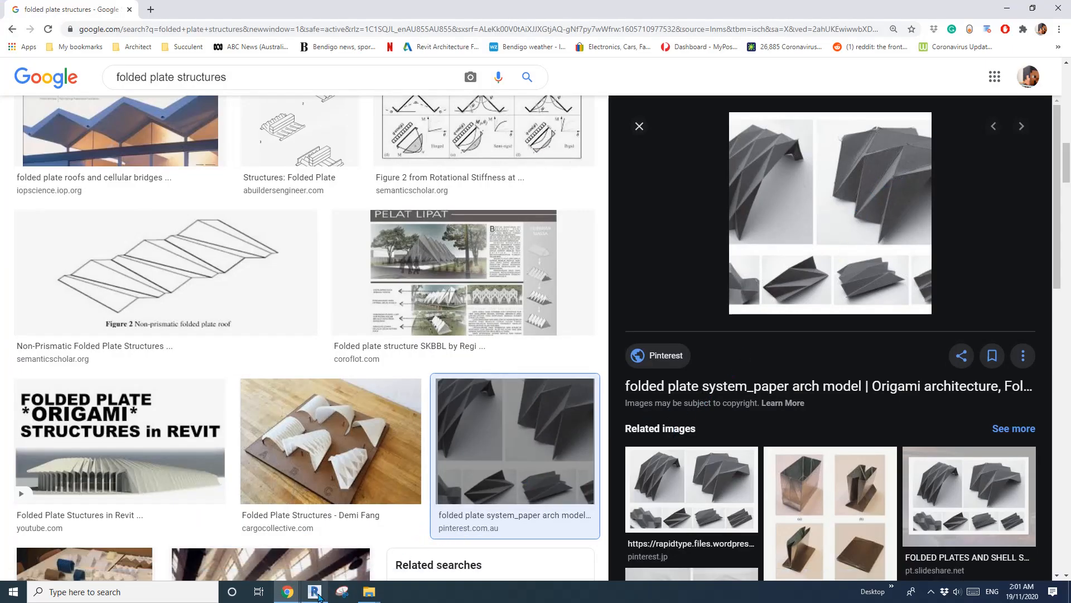
left_click(313, 591)
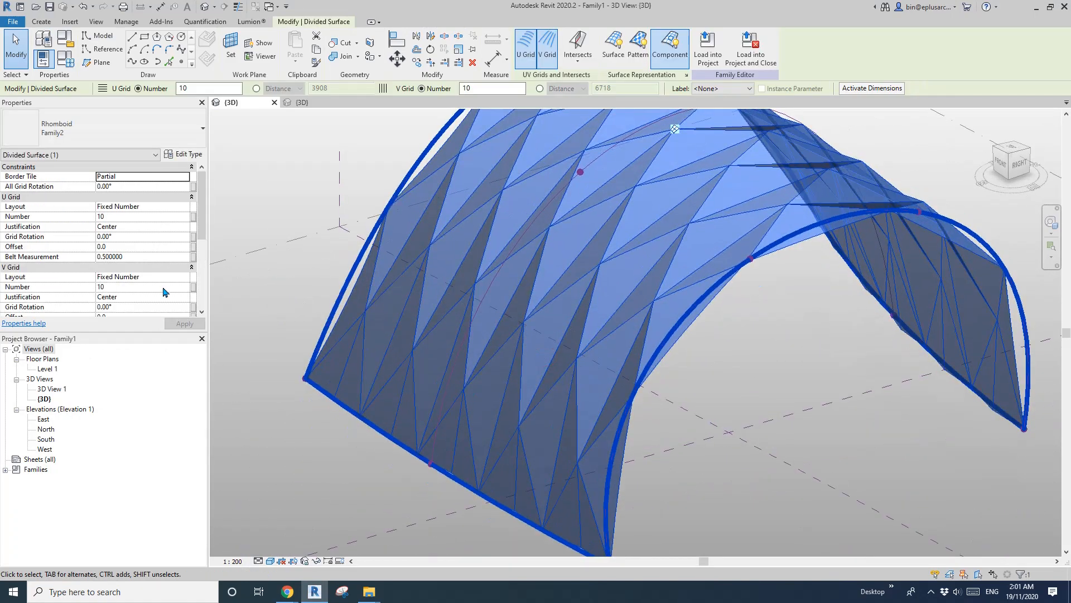
Step: Set the roof's divided surface to 5 U grid divisions and 10 V grid divisions
left_click(137, 216)
type("5")
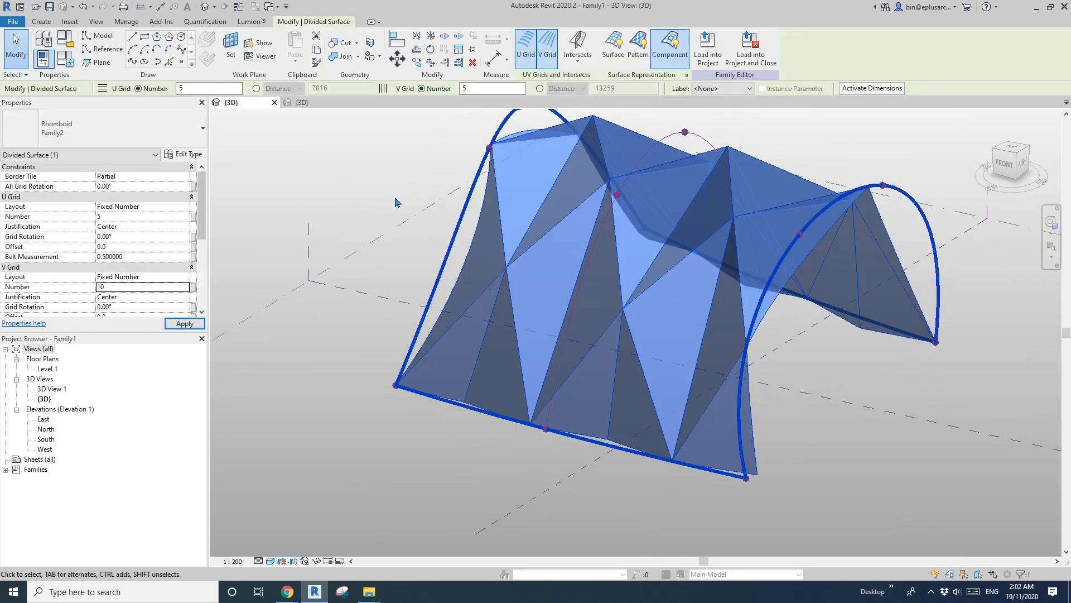
left_click(183, 323)
type("5")
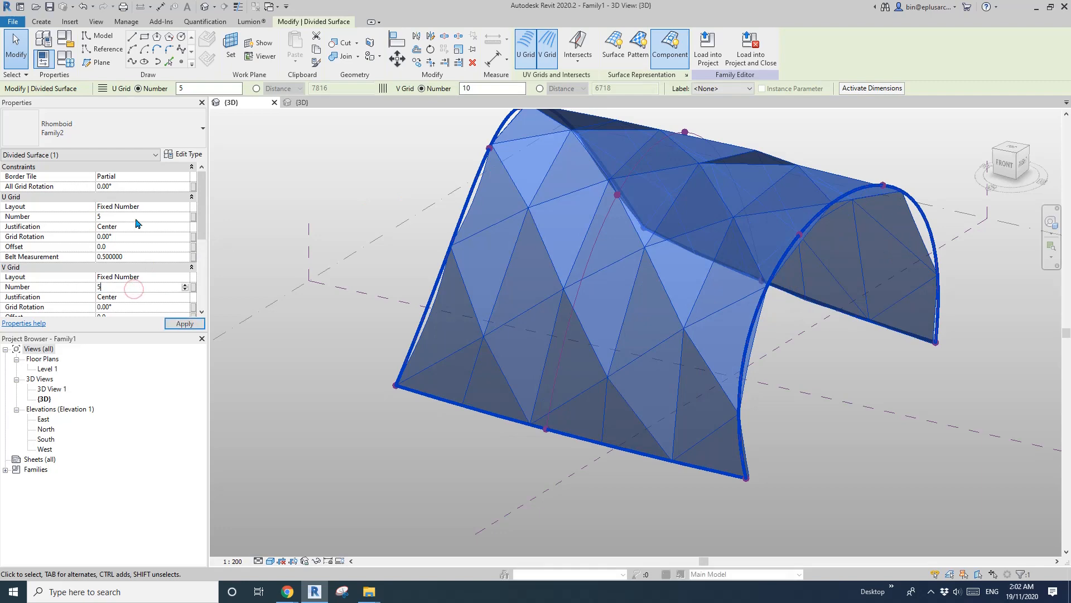
type("10")
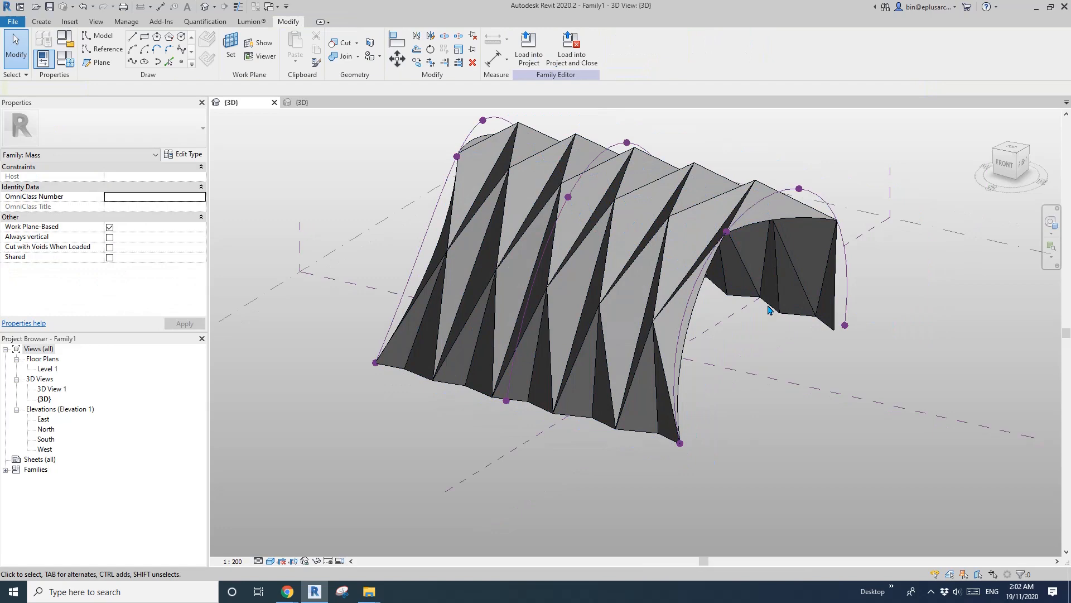
Step: From a top view, drag the right arch profile point outward, then orbit to review
left_click_drag(769, 310, 512, 165)
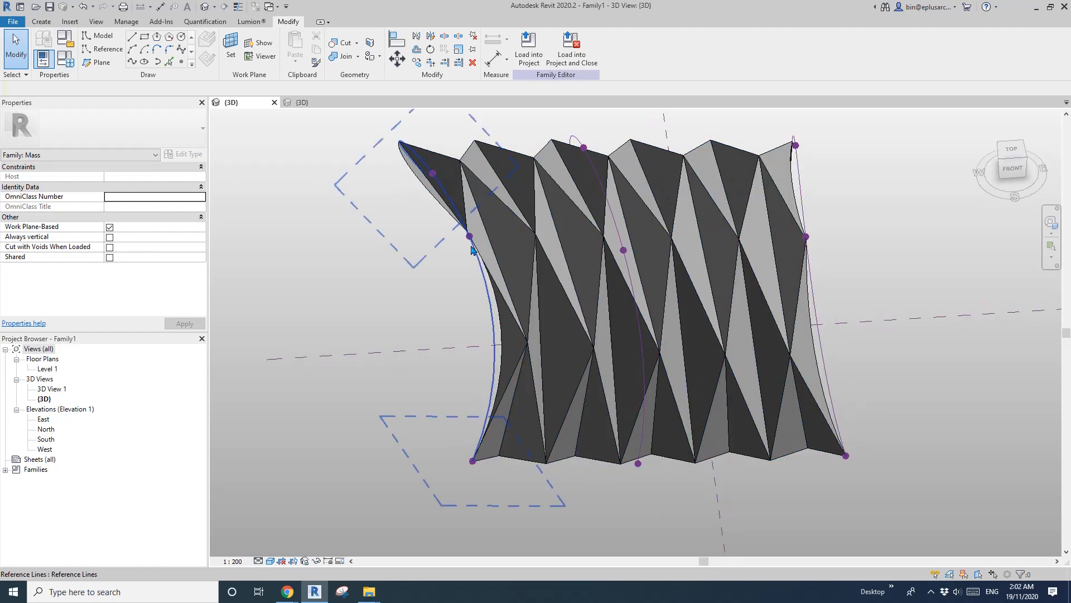
left_click(469, 237)
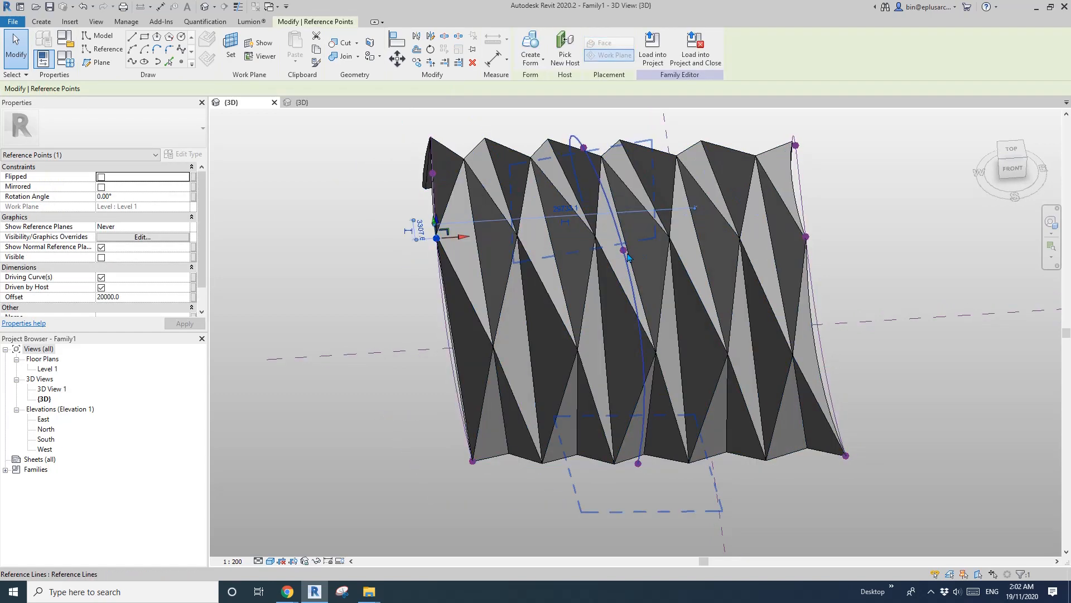
left_click(808, 243)
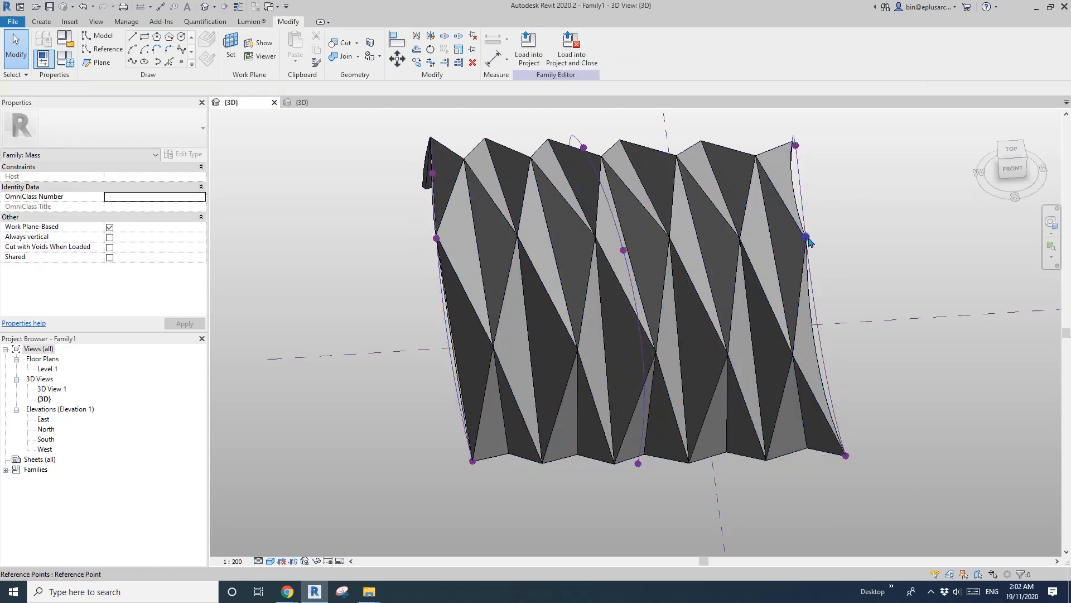
left_click(806, 237)
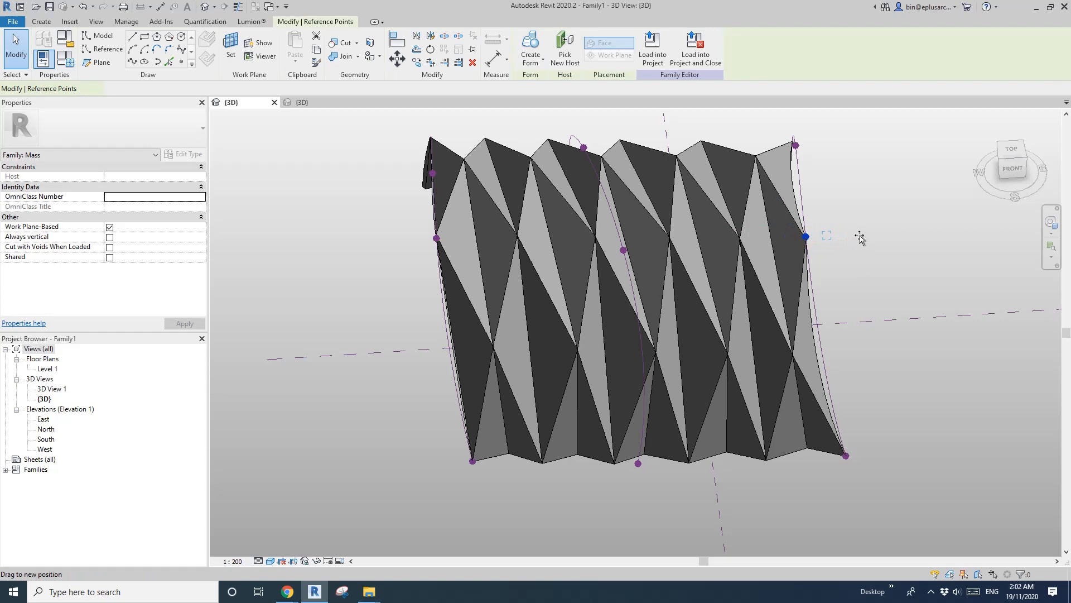
left_click_drag(861, 237, 731, 348)
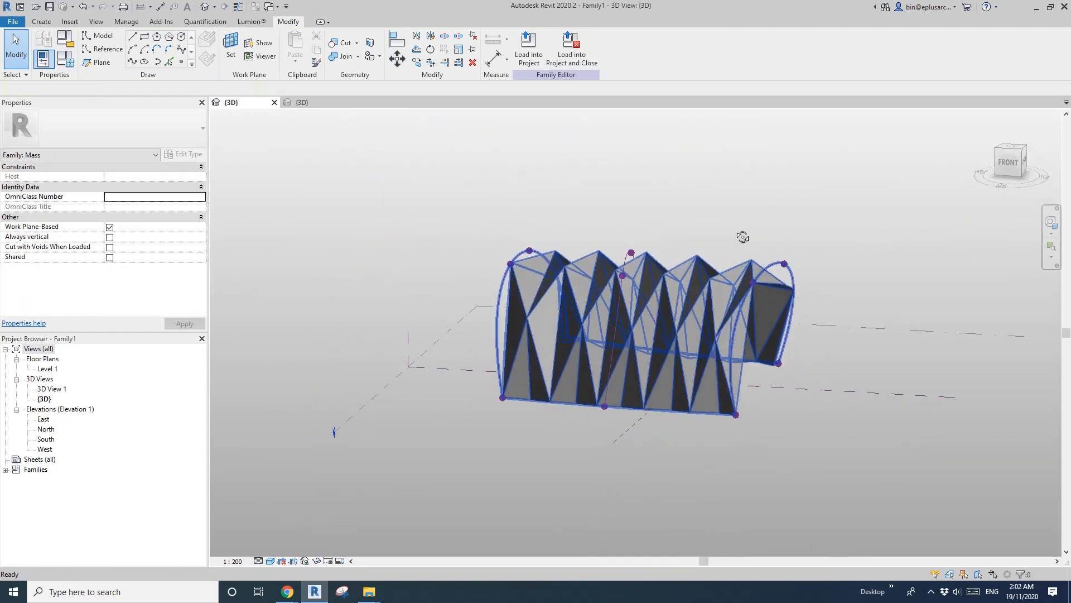
left_click_drag(743, 236, 504, 230)
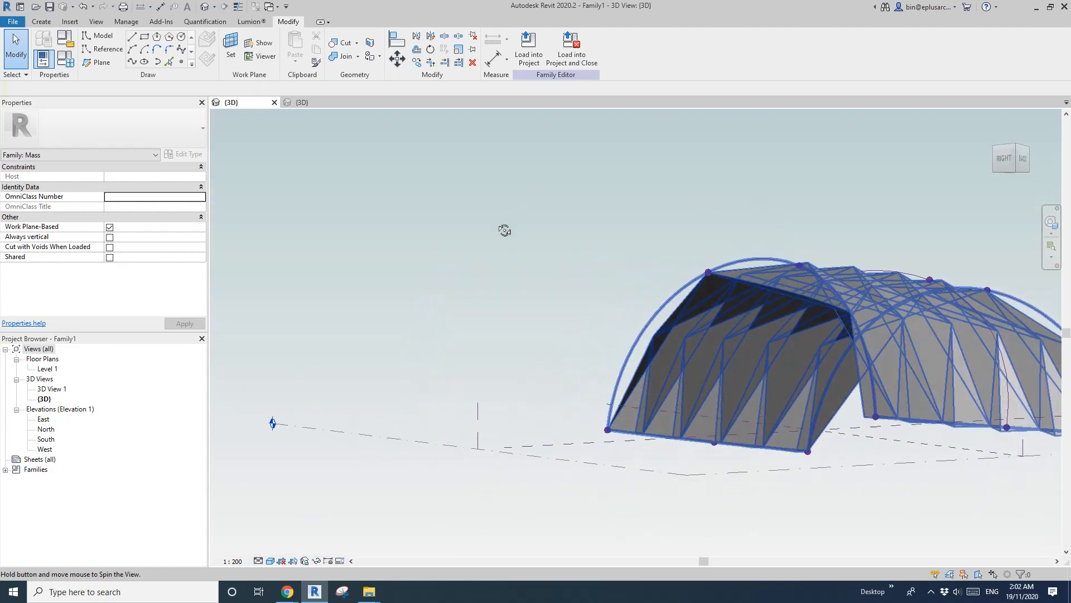